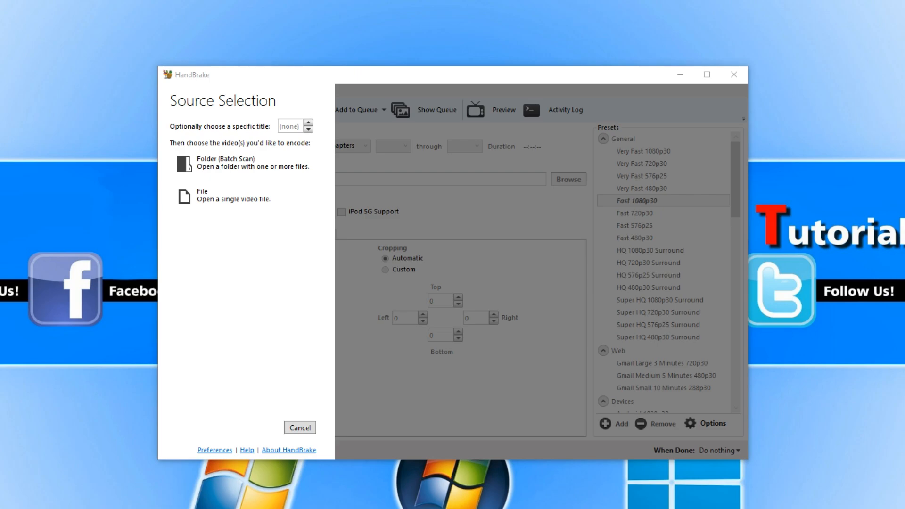
{"action": "mouse_move", "coordinate": [386, 68]}
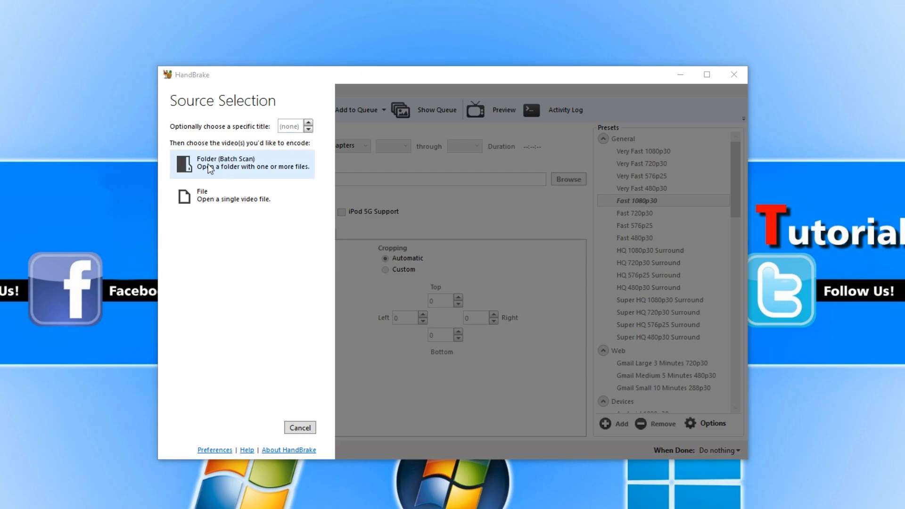
Step: Batch-scan the Videos > Battlefield 1 > Funny folder, loading 'ball shot' as the source
{"action": "left_click", "coordinate": [241, 163]}
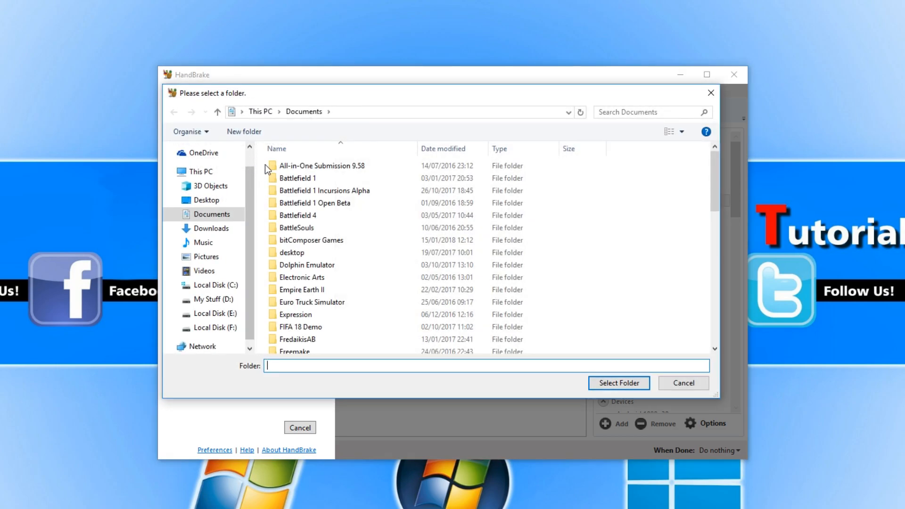
{"action": "left_click", "coordinate": [292, 253]}
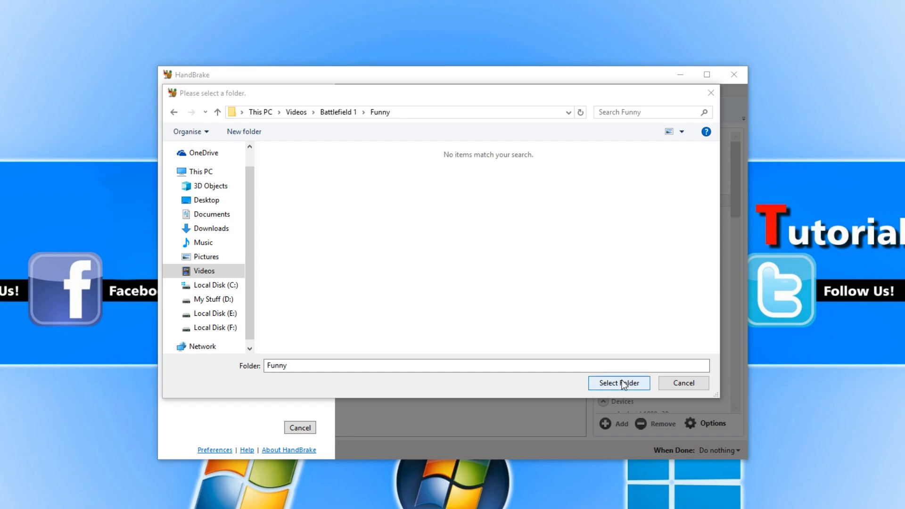
{"action": "left_click", "coordinate": [618, 382]}
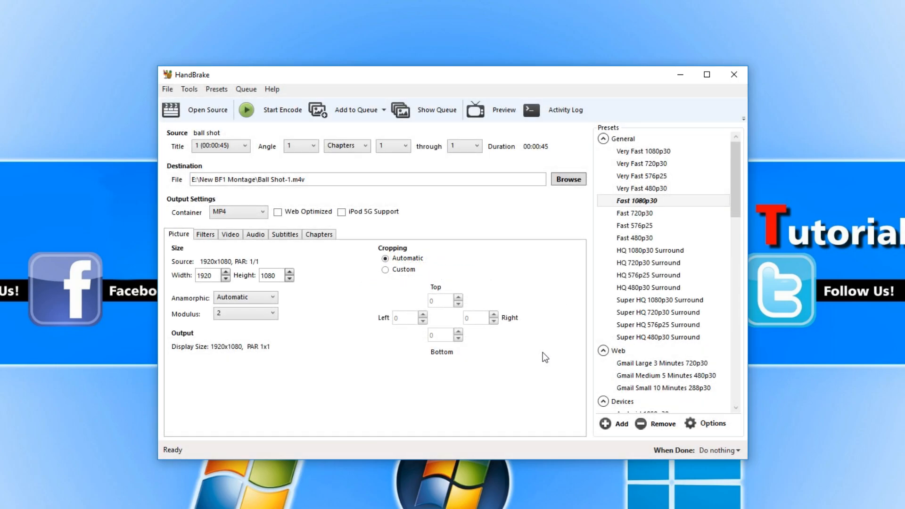
{"action": "mouse_move", "coordinate": [207, 110]}
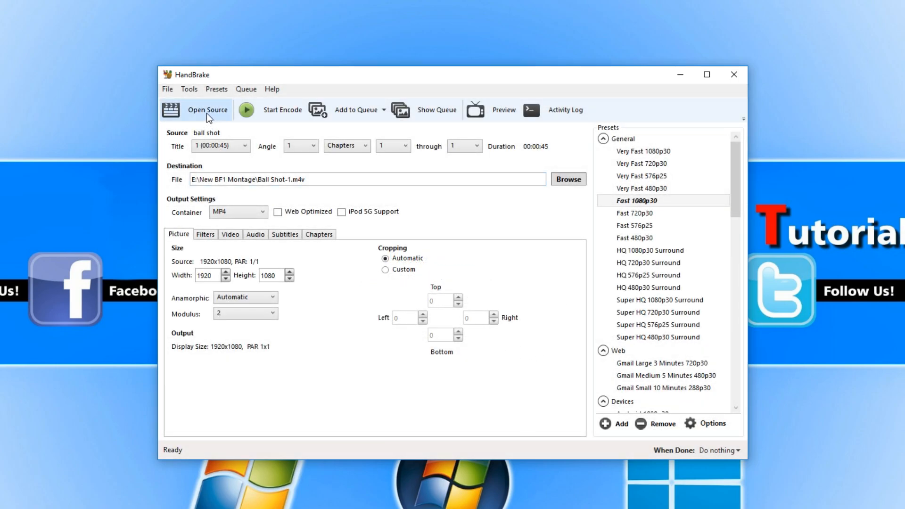
Step: Review Output Files preferences: default path E:\New BF1 Montage, naming format {source}-{title}
{"action": "left_click", "coordinate": [189, 89]}
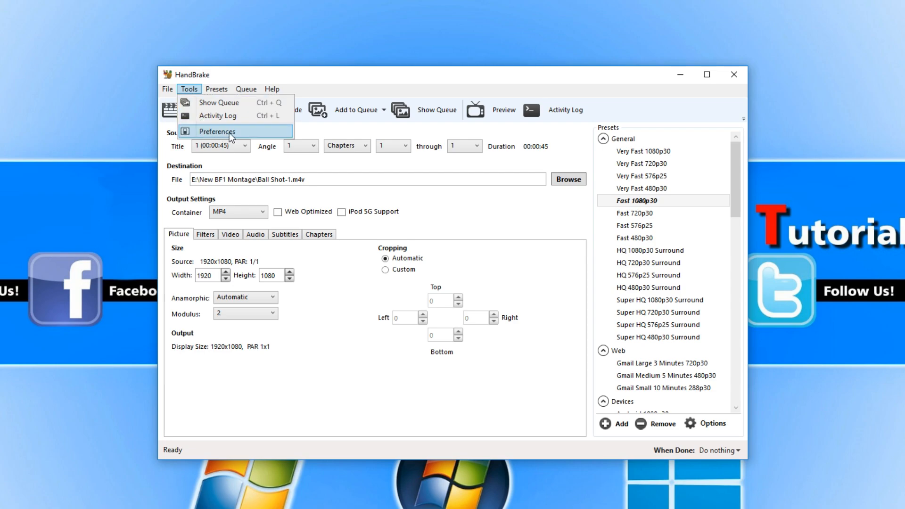
{"action": "left_click", "coordinate": [216, 131]}
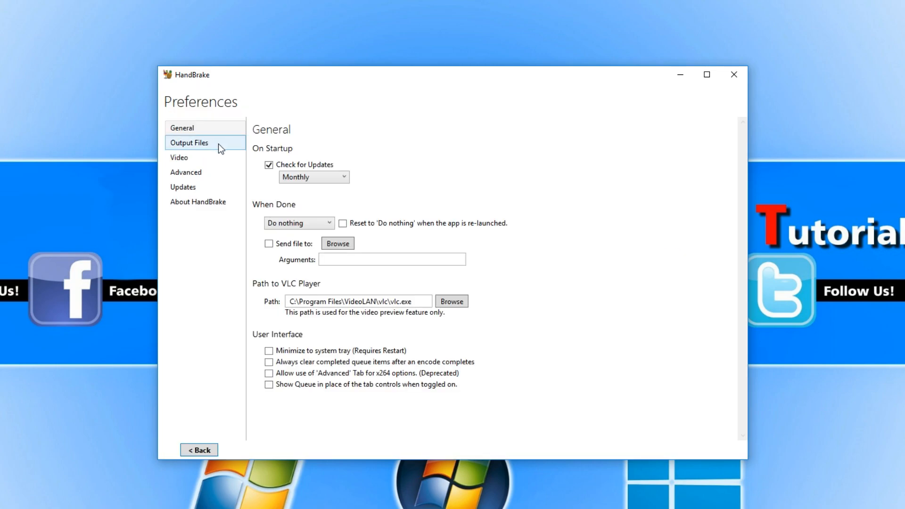
{"action": "left_click", "coordinate": [190, 142]}
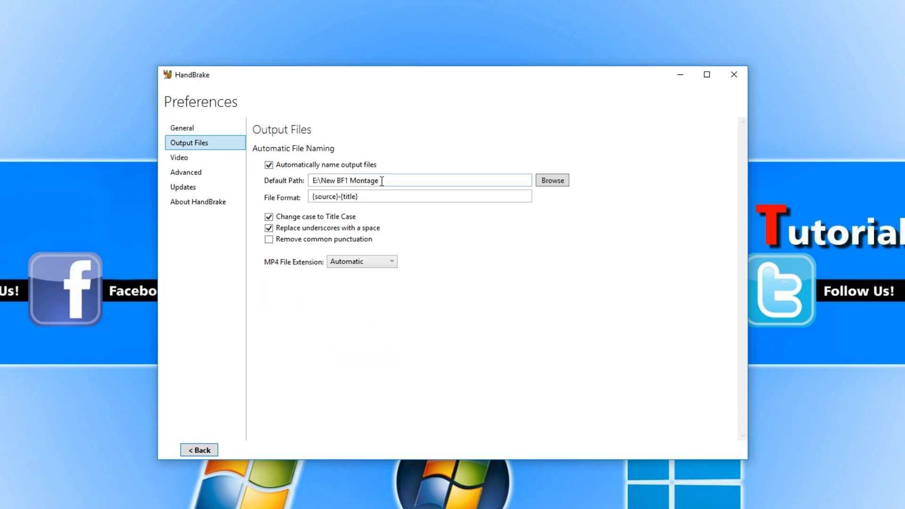
{"action": "mouse_move", "coordinate": [577, 283]}
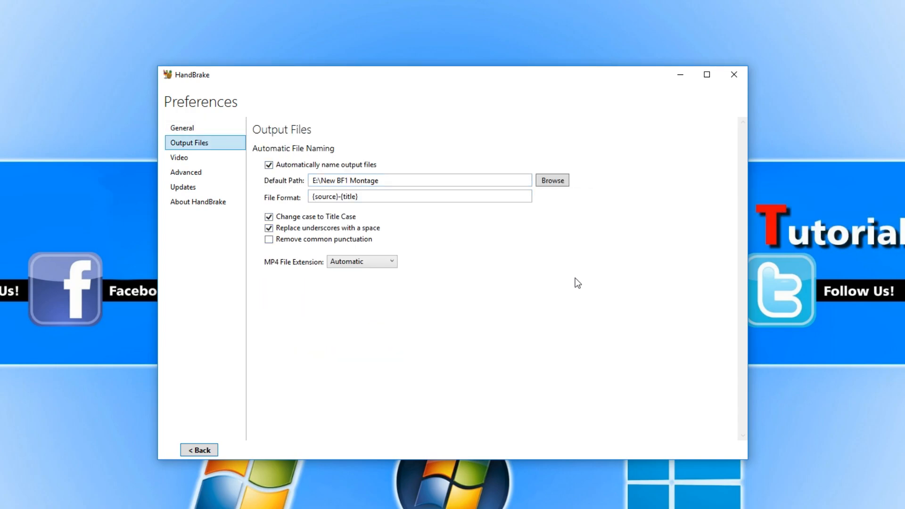
{"action": "mouse_move", "coordinate": [516, 275]}
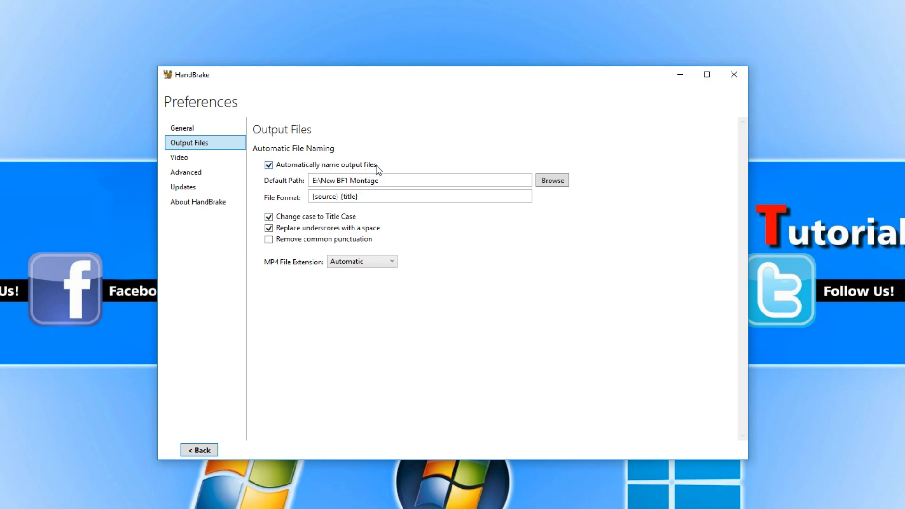
{"action": "mouse_move", "coordinate": [472, 125]}
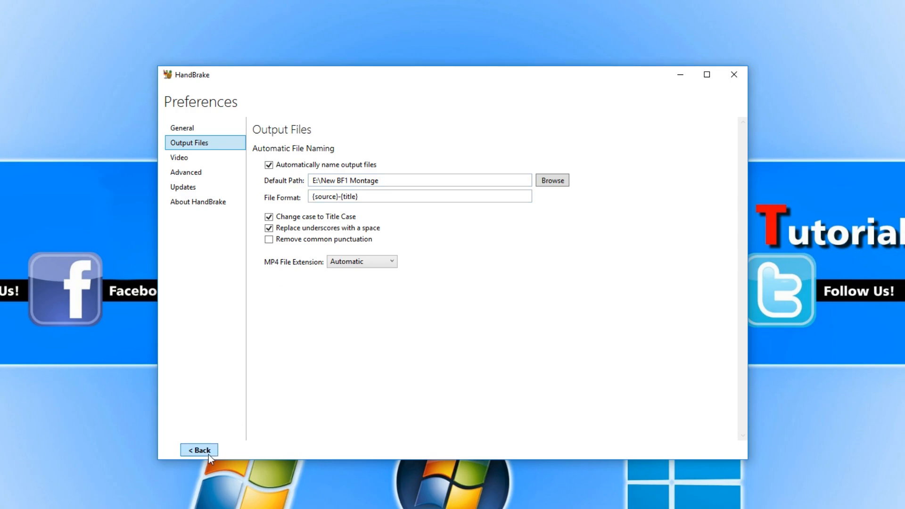
Step: Add all three scanned videos to the queue, accepting the subtitle warning
{"action": "left_click", "coordinate": [199, 450]}
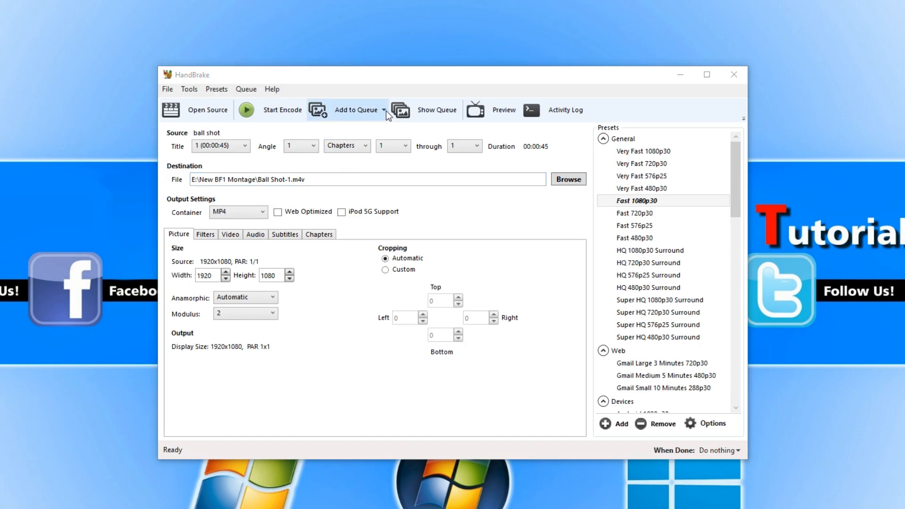
{"action": "left_click", "coordinate": [384, 109]}
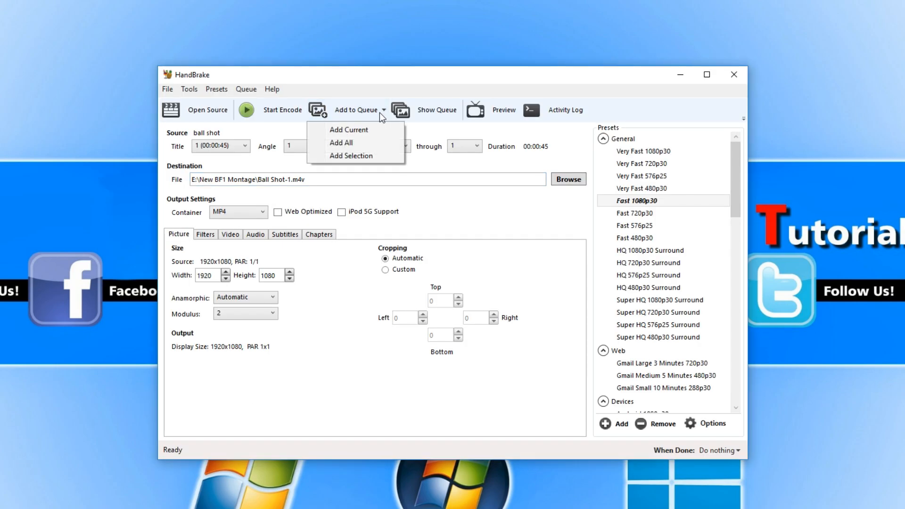
{"action": "left_click", "coordinate": [340, 142]}
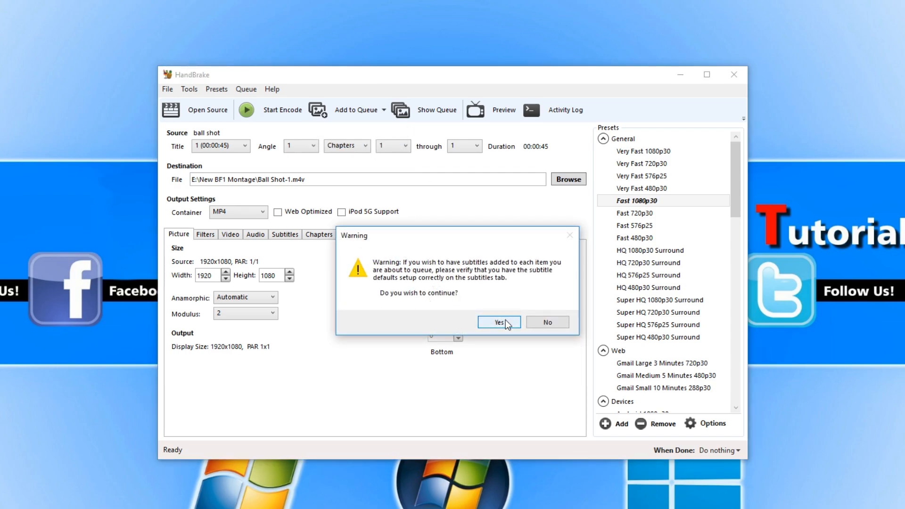
{"action": "left_click", "coordinate": [495, 322]}
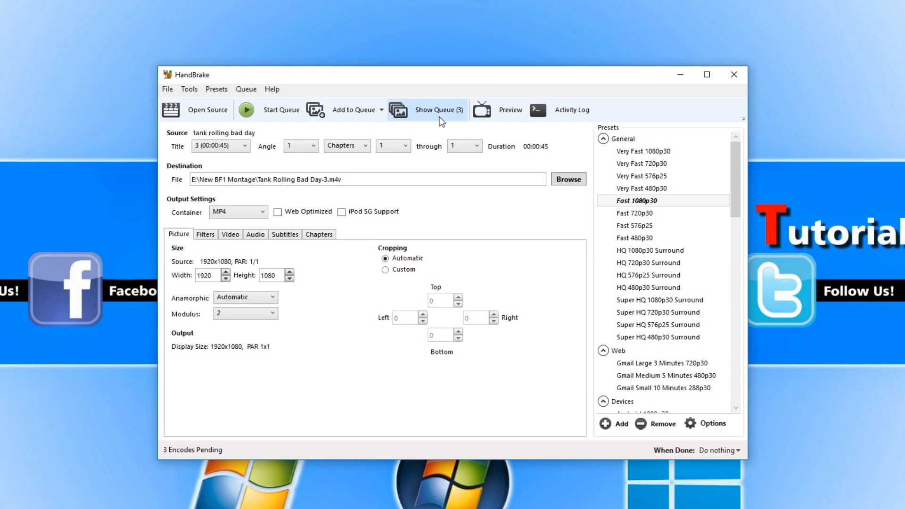
{"action": "mouse_move", "coordinate": [447, 117]}
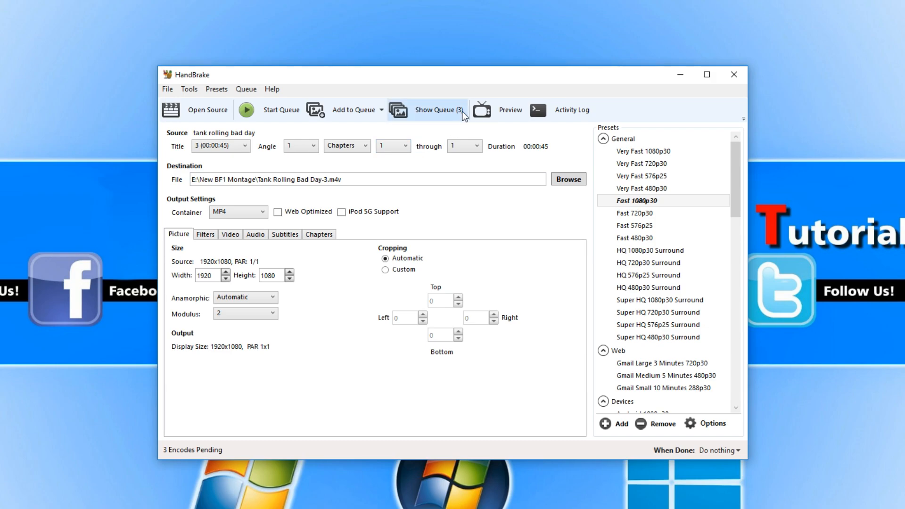
{"action": "mouse_move", "coordinate": [444, 118]}
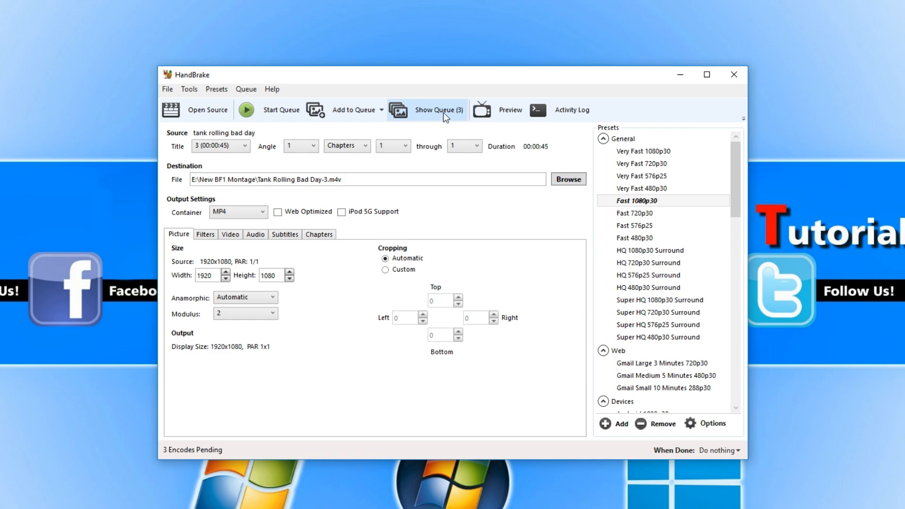
Step: Start the queue so Ball Shot-1 encodes first with two jobs pending
{"action": "left_click", "coordinate": [438, 109]}
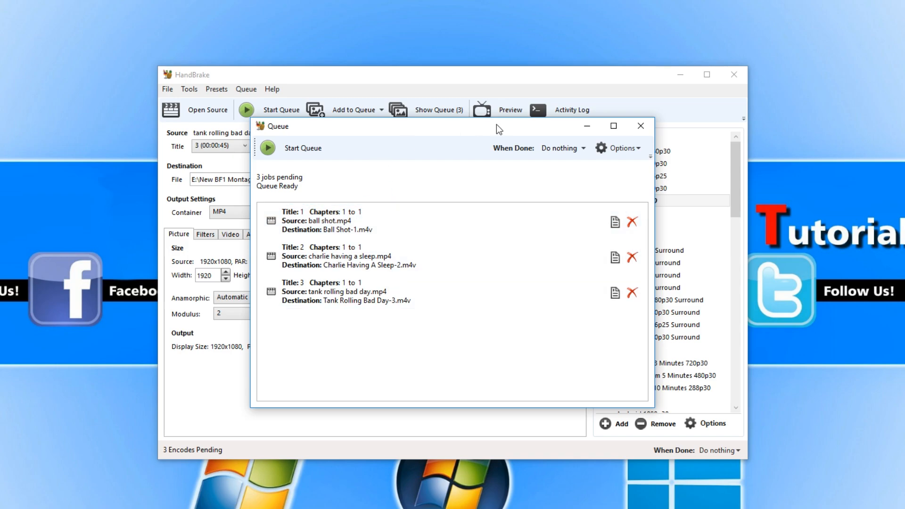
{"action": "mouse_move", "coordinate": [451, 113]}
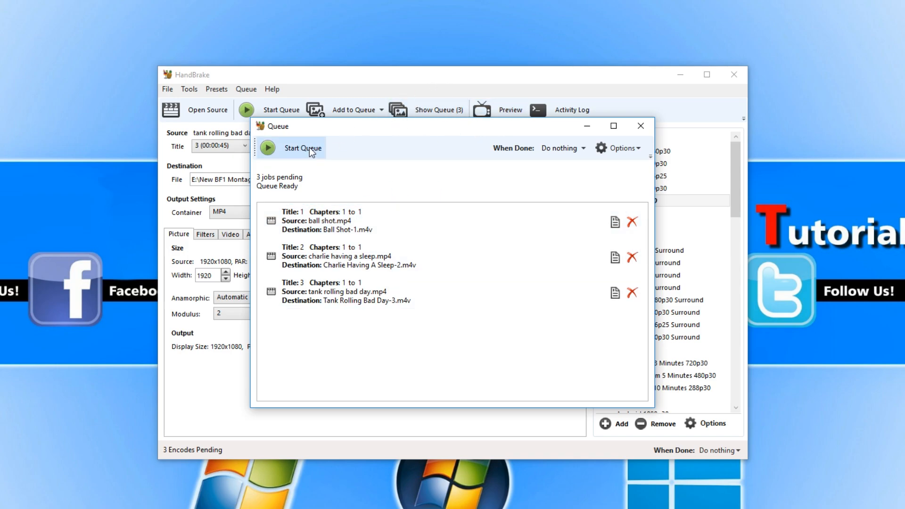
{"action": "left_click", "coordinate": [298, 148]}
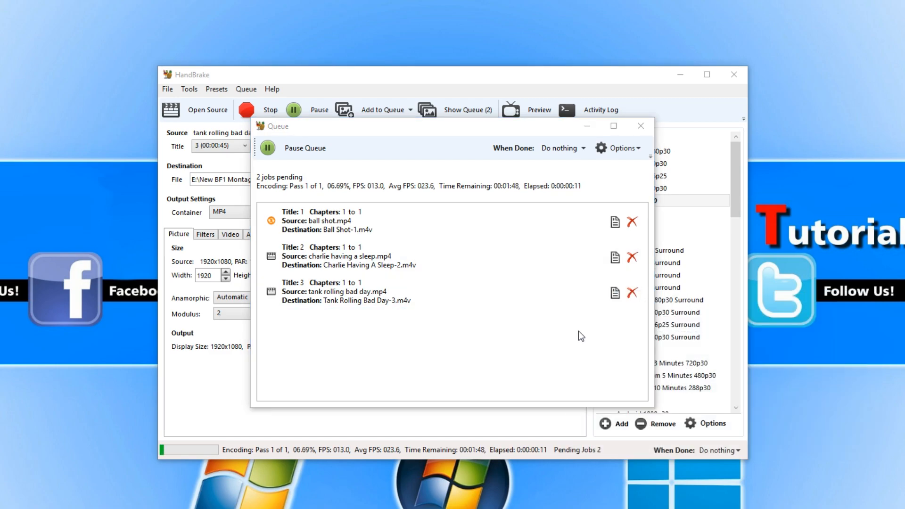
{"action": "mouse_move", "coordinate": [575, 330]}
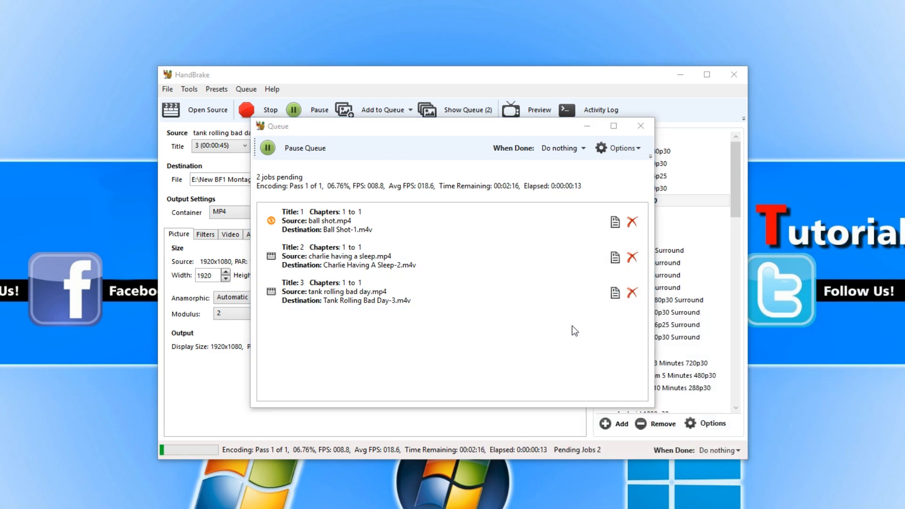